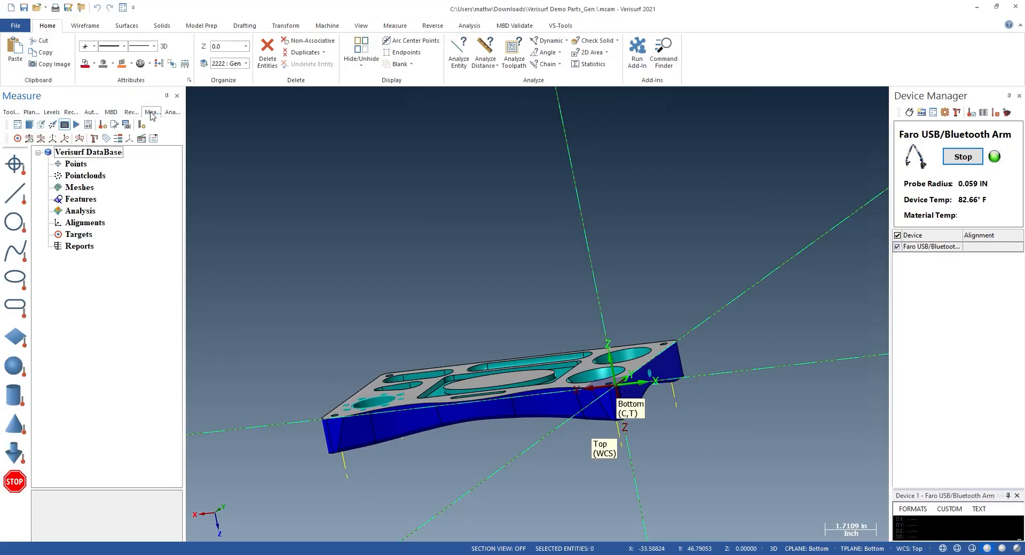
mouse_move(121, 268)
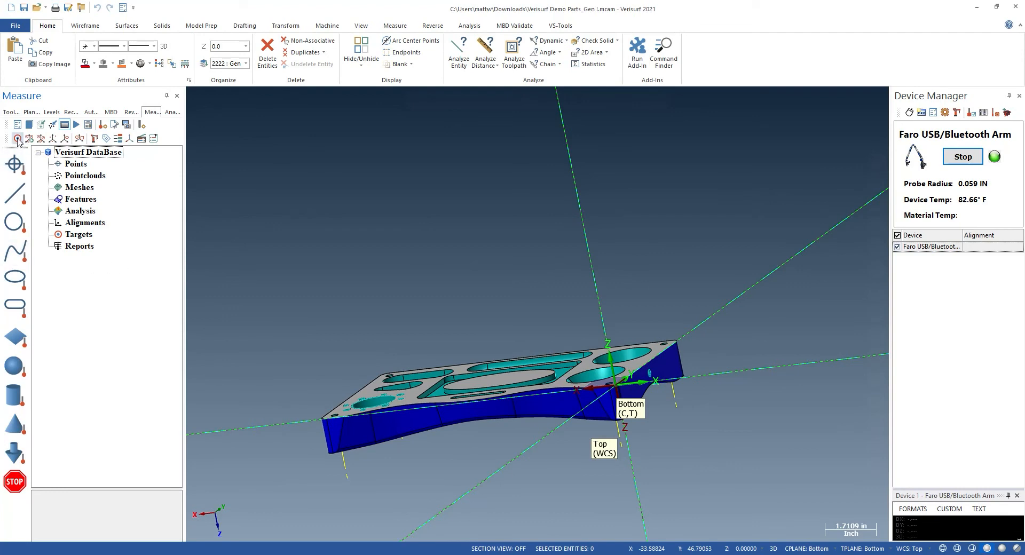
Step: Start an Auto Align measurement with the Faro arm for the part's alignment targets
click(17, 138)
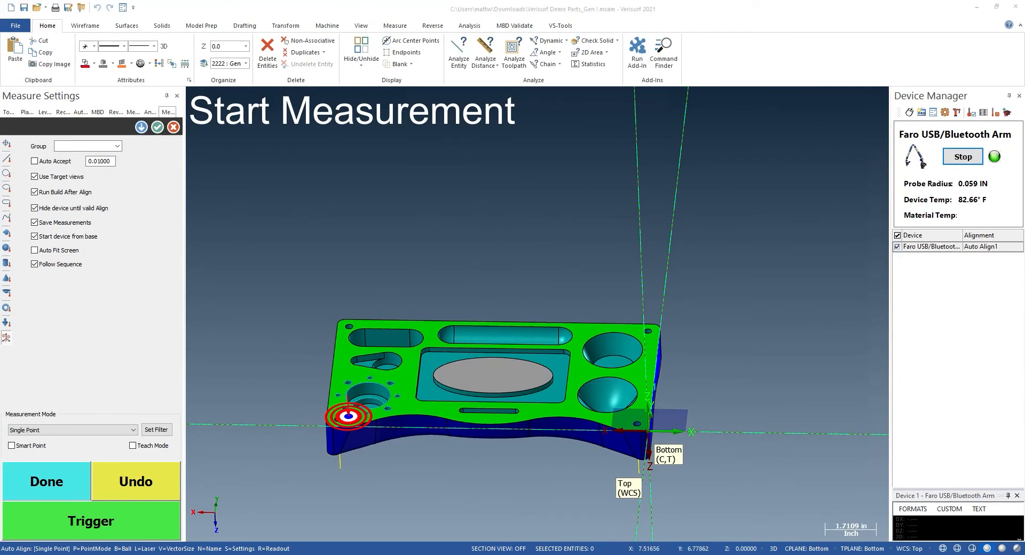
Step: Probe Target1 through Target7 and get the auto-align best fit with RMS 0.0001
click(45, 482)
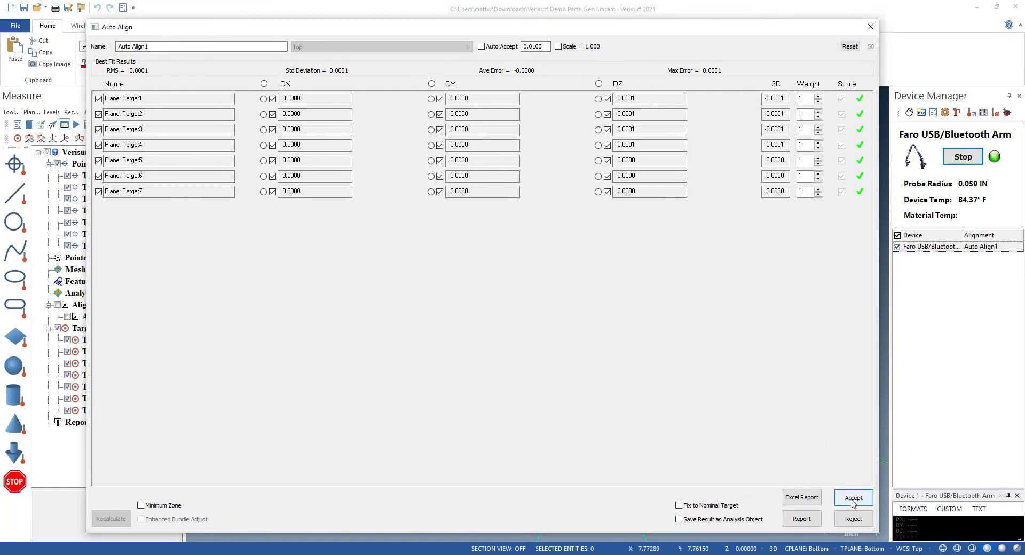
Step: Accept Auto Align1 and zoom a window around the bolt hole pattern
click(852, 497)
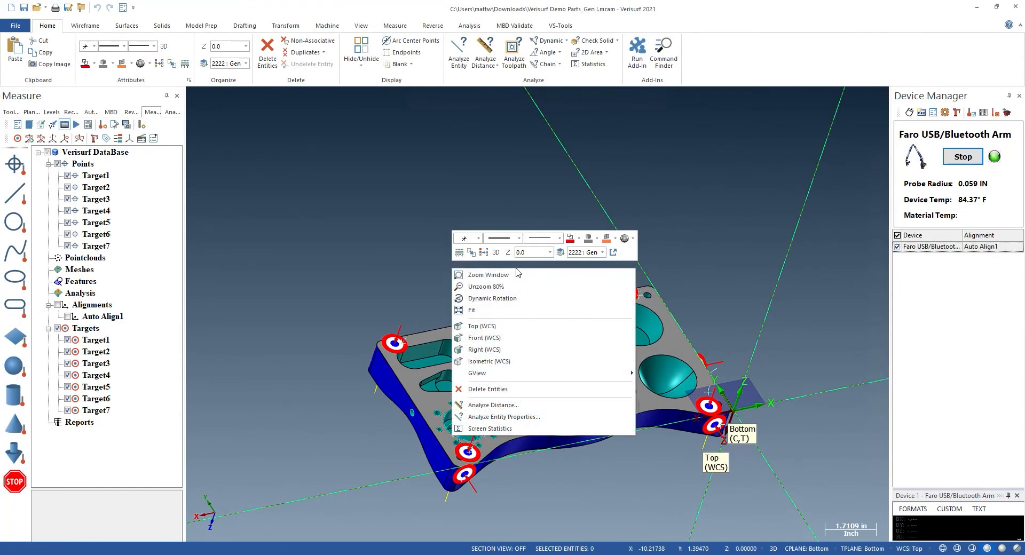
click(488, 274)
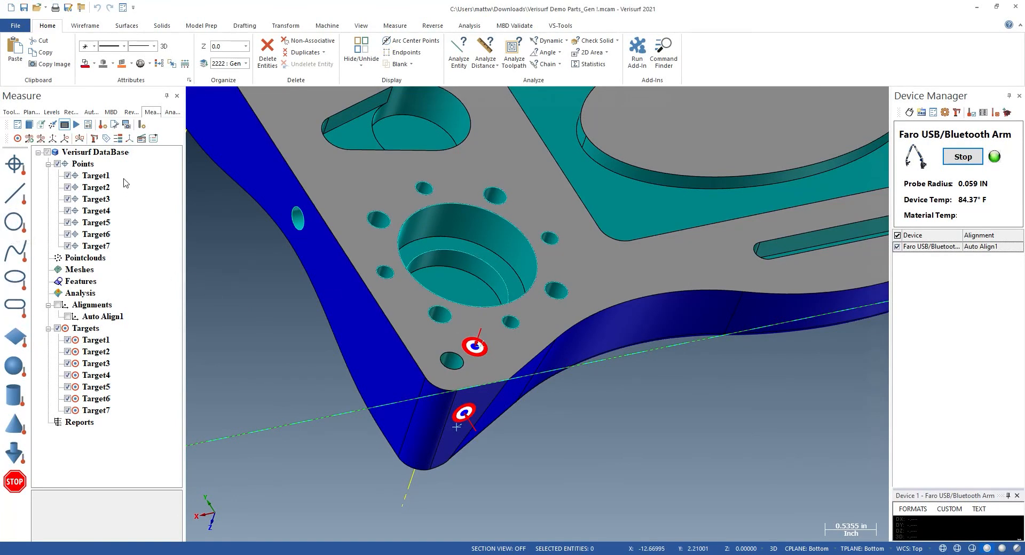
Step: Fit Plane4 through the four selected target points
right_click(96, 187)
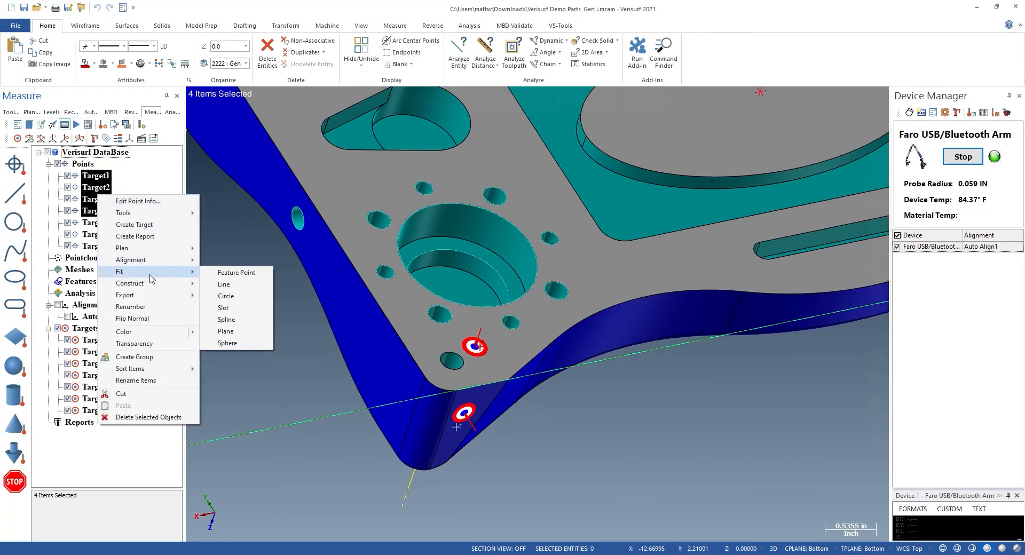
click(225, 331)
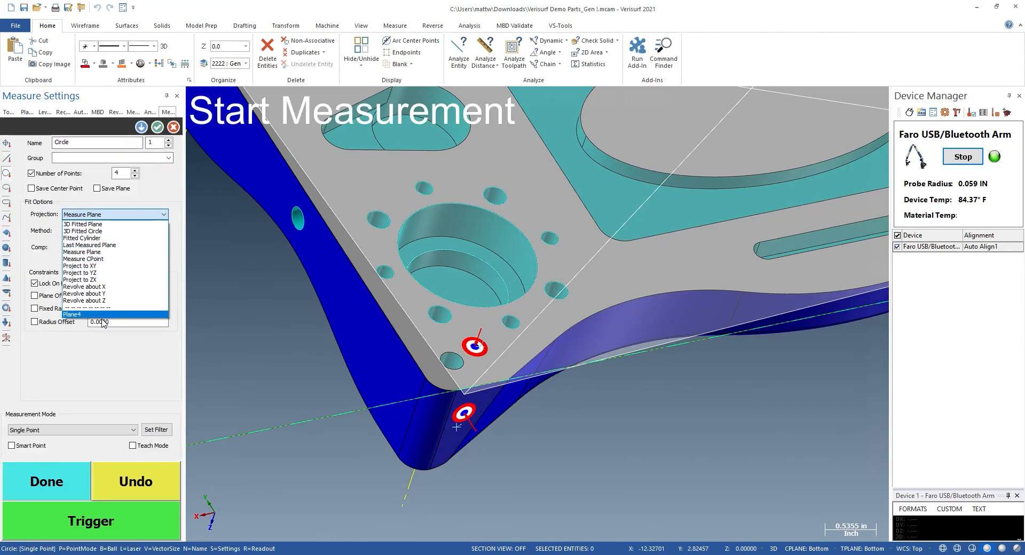
Step: Measure the eight bolt holes as four-point circles Circle1–Circle8 projected onto Plane4
click(71, 315)
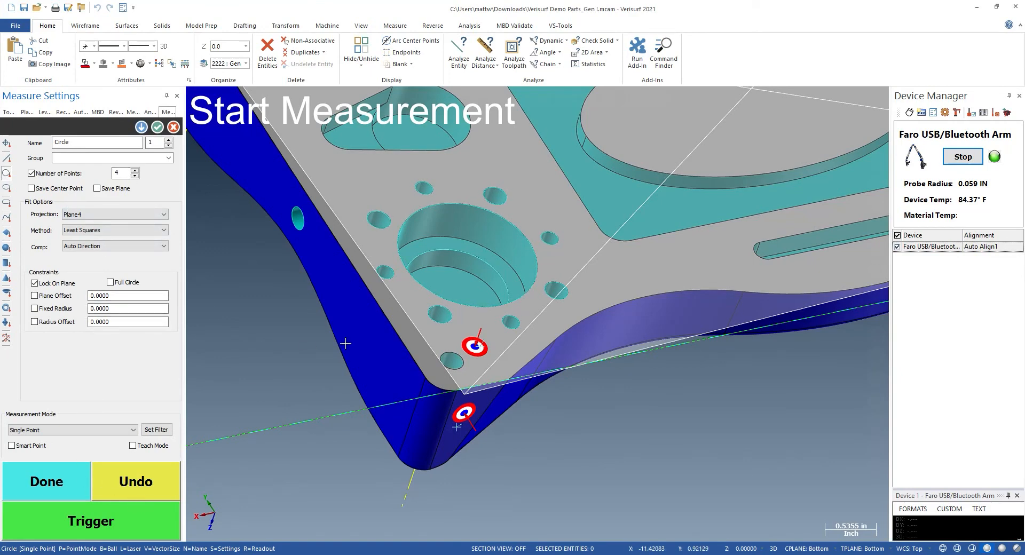
mouse_move(347, 400)
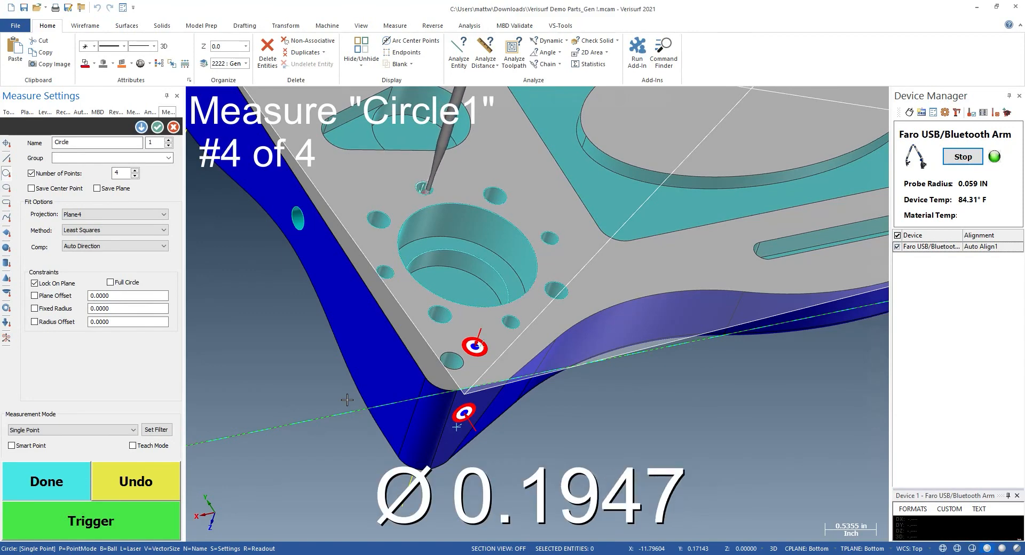
click(90, 520)
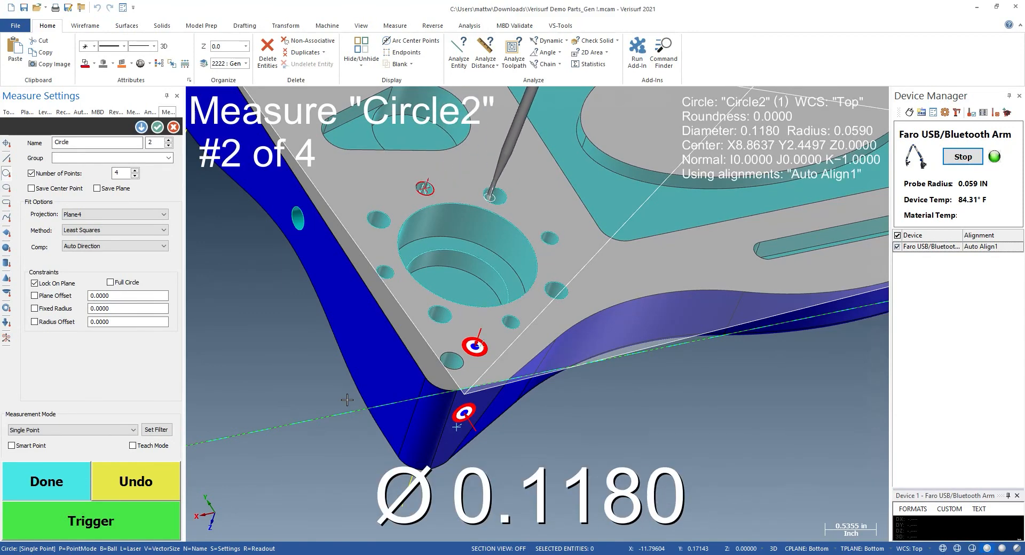
click(90, 521)
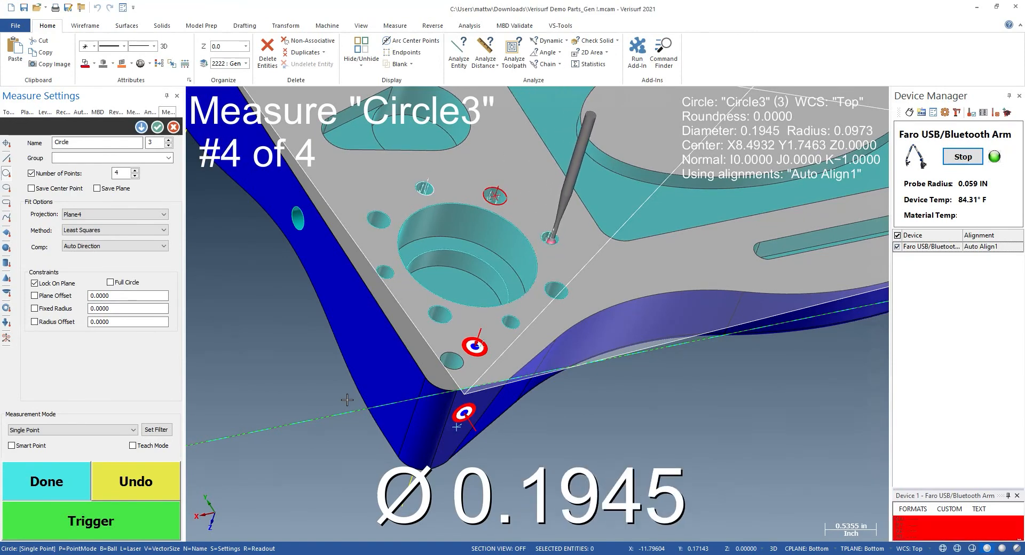
click(91, 521)
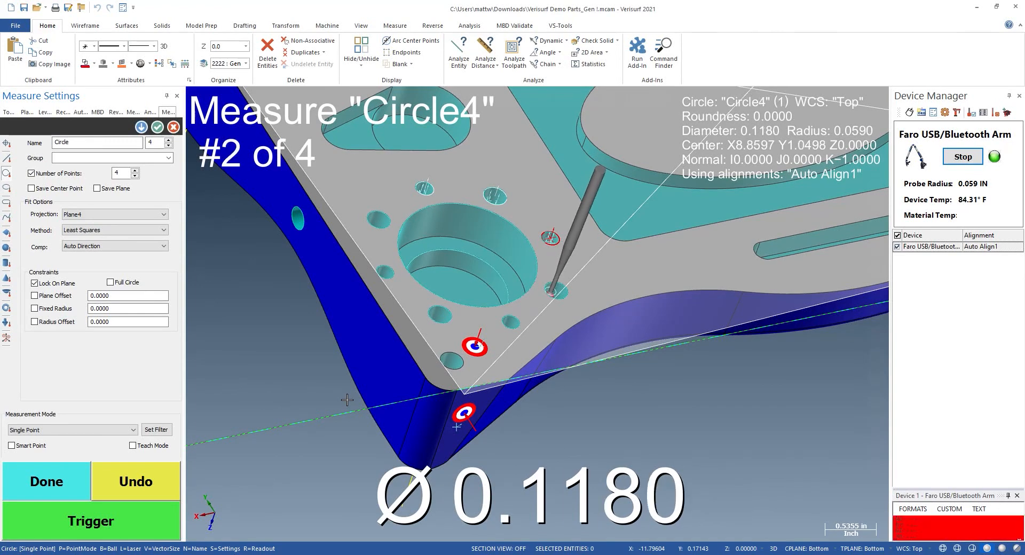
click(91, 521)
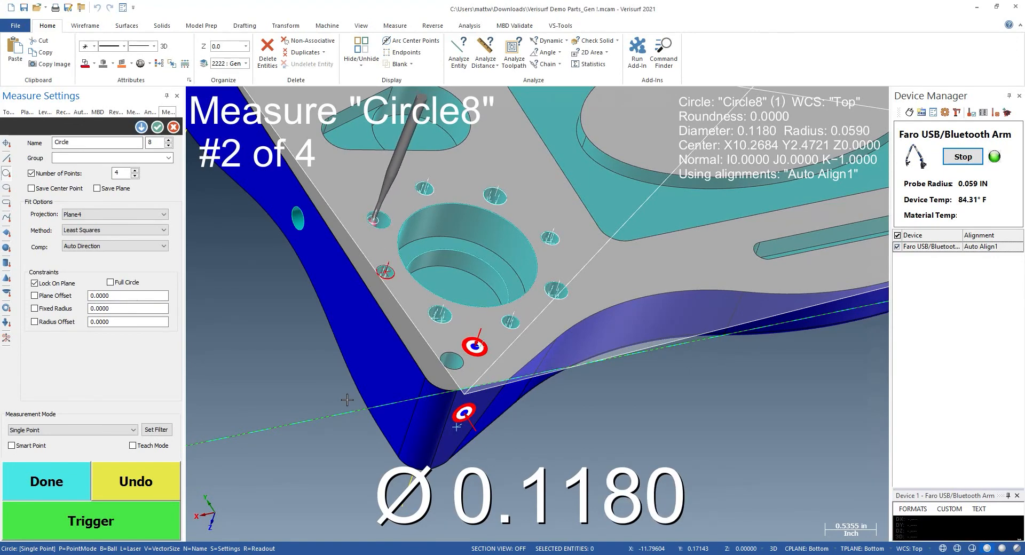
click(91, 521)
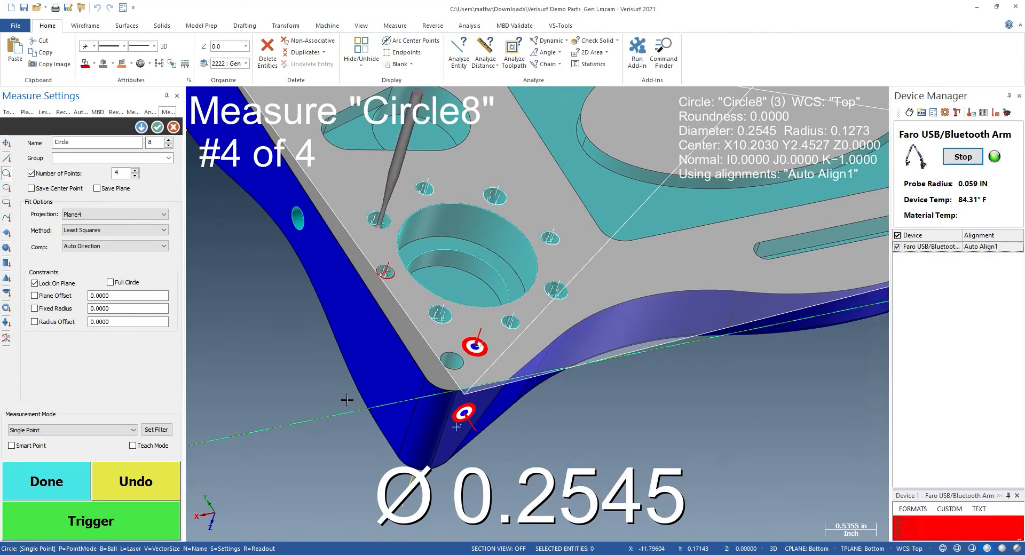
click(91, 521)
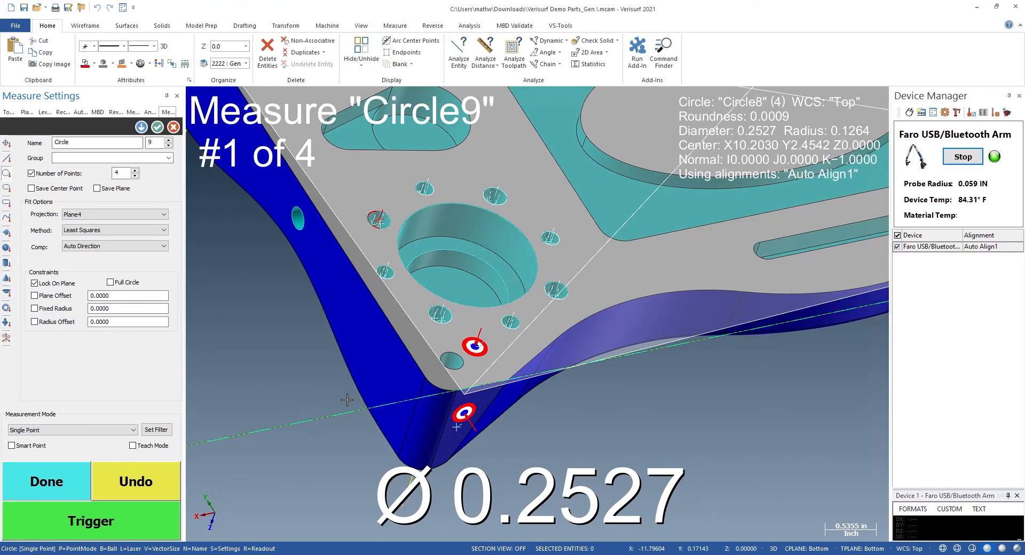
mouse_move(339, 414)
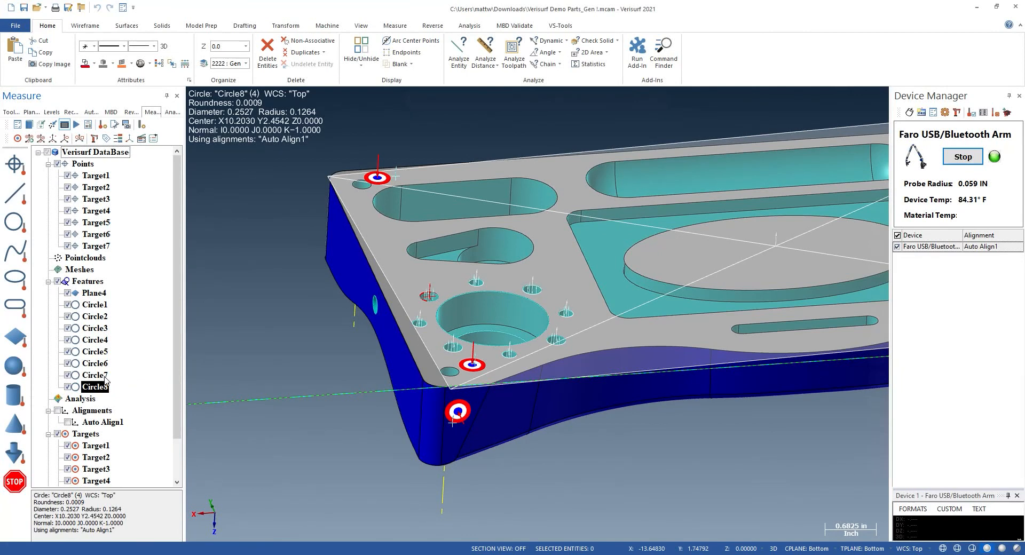
Step: Send Circle1 through Circle8 to a new Report1 in Report Manager
click(95, 304)
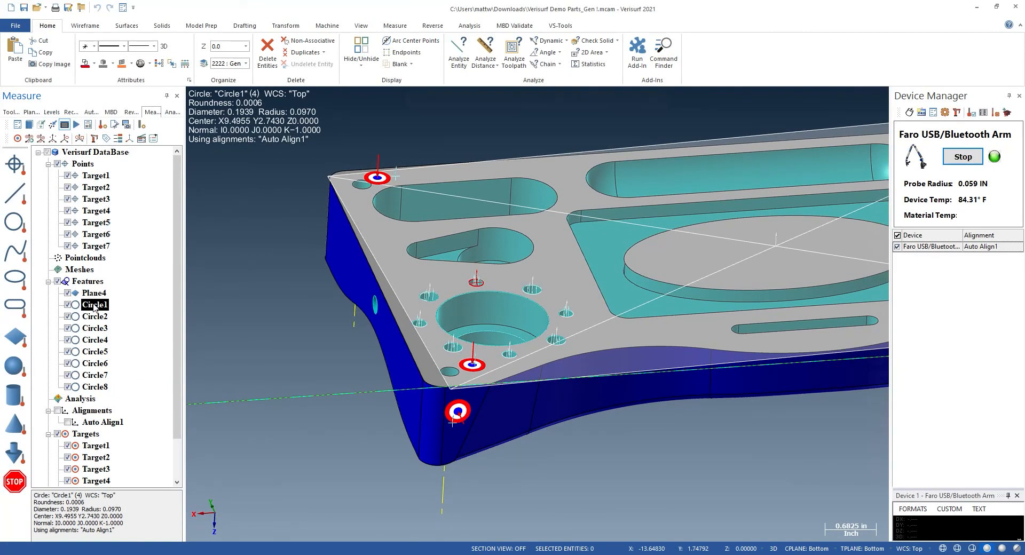
click(93, 351)
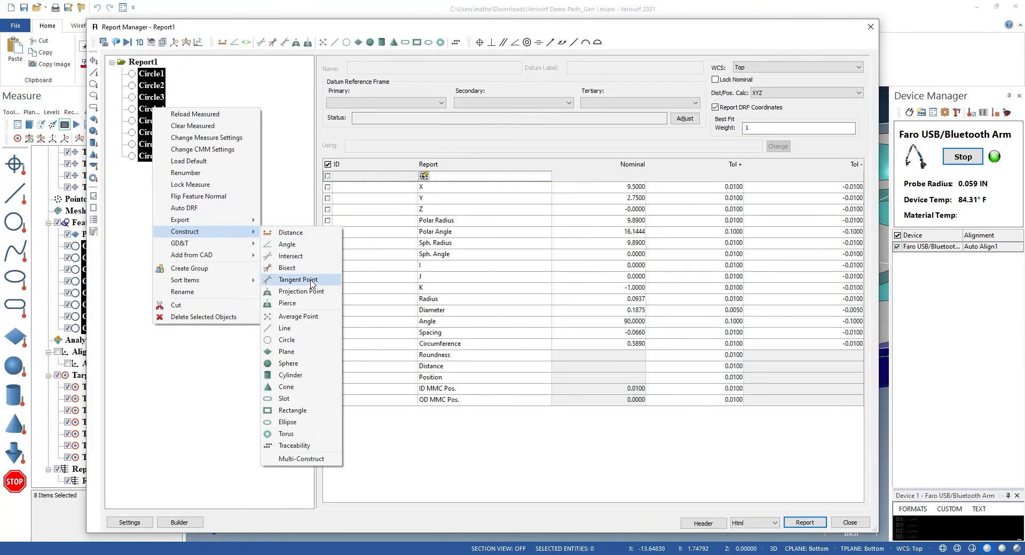
Step: Construct pattern circle Circle9 from the eight hole circles and show its results
click(286, 339)
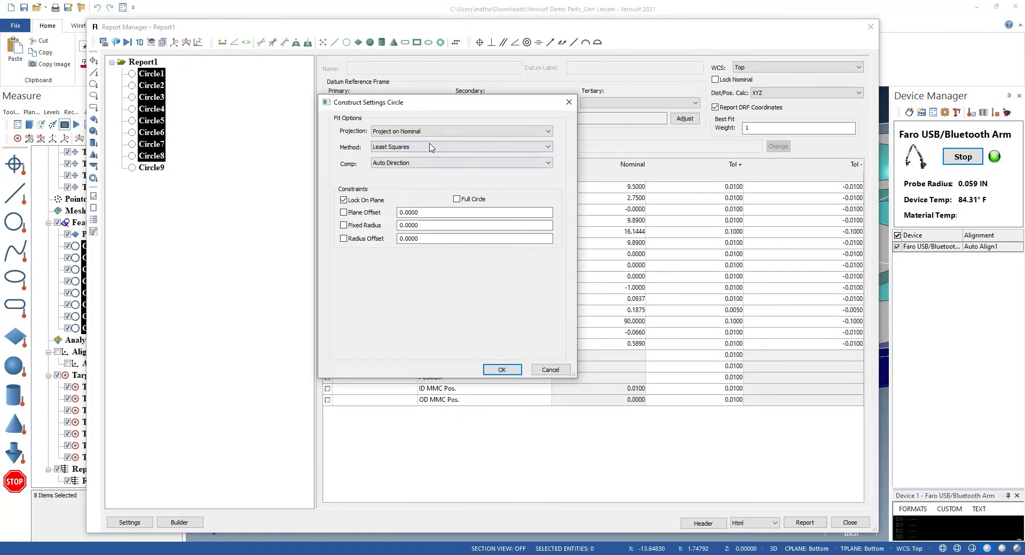
click(501, 369)
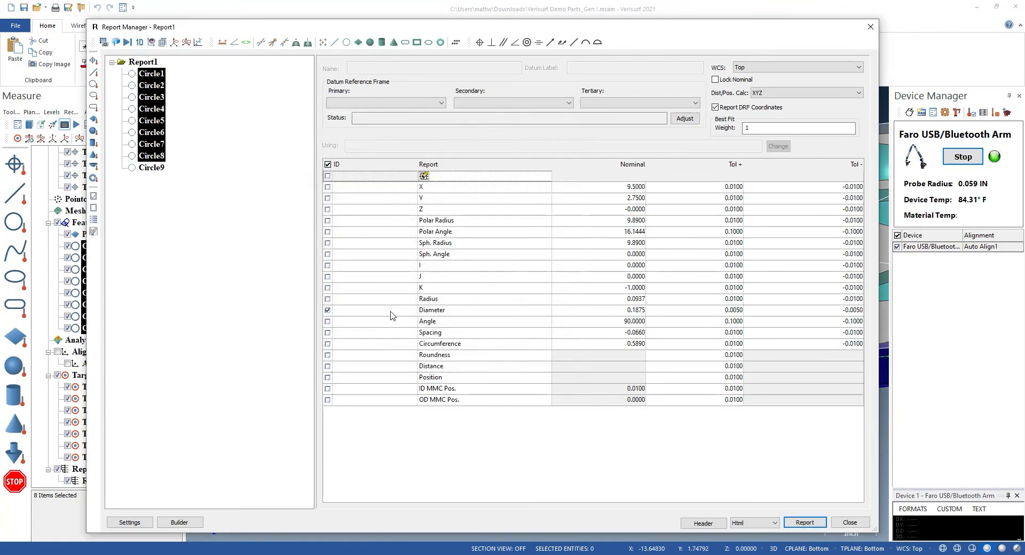
click(151, 168)
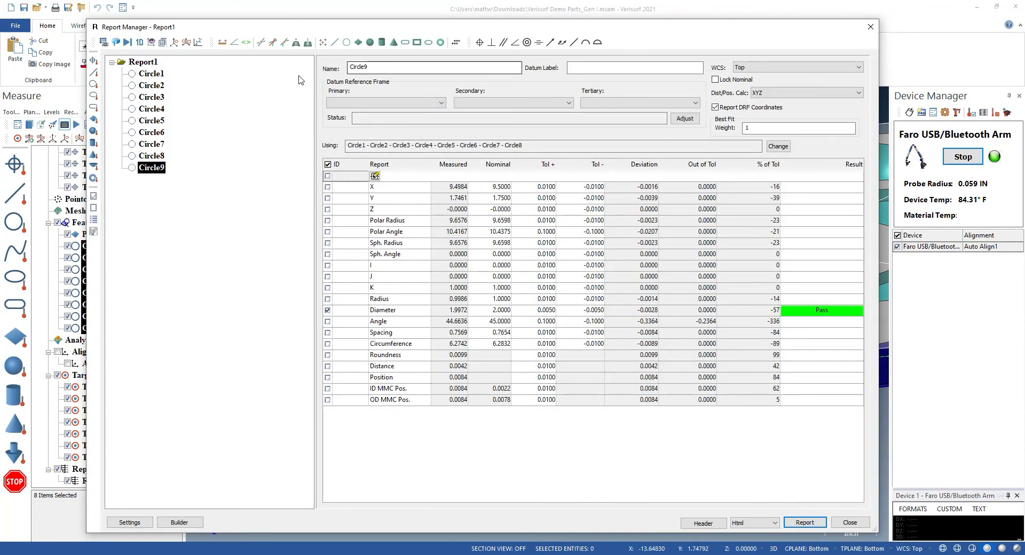
Step: Rename Circle9 to BOLT HOLE PATTERN DIAMETER
triple_click(432, 66)
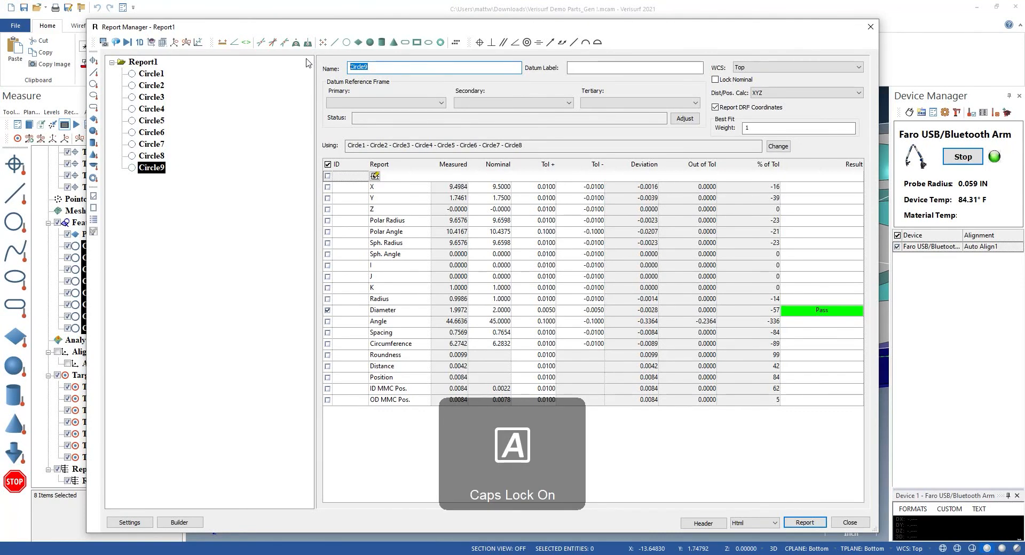
text(BOLT HOLE PATTERN DIAM)
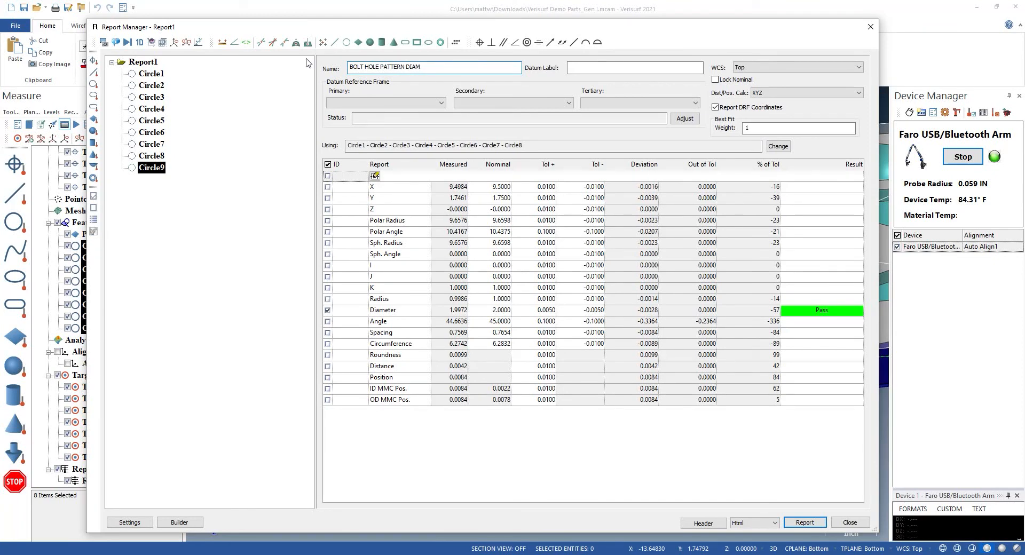
text(ETER)
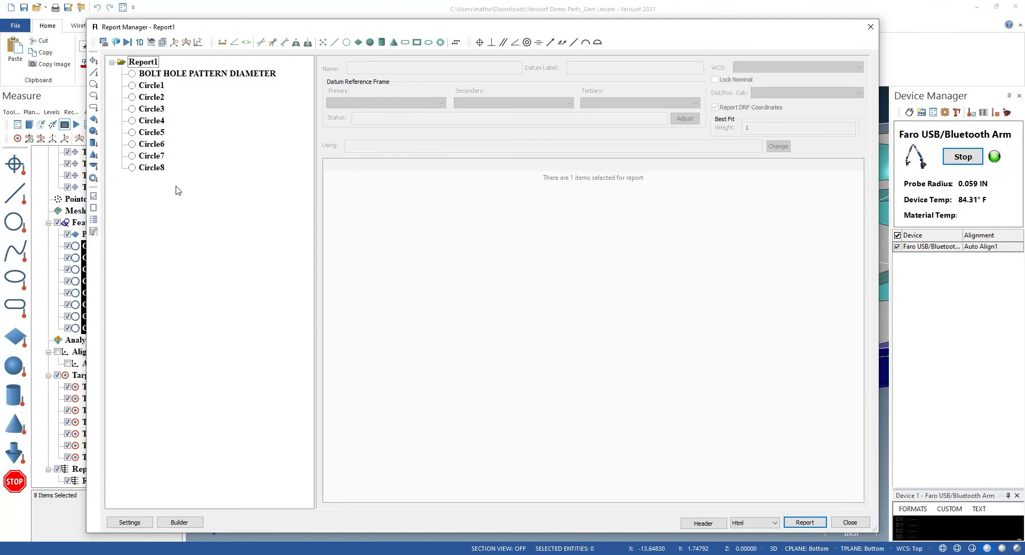
mouse_move(169, 187)
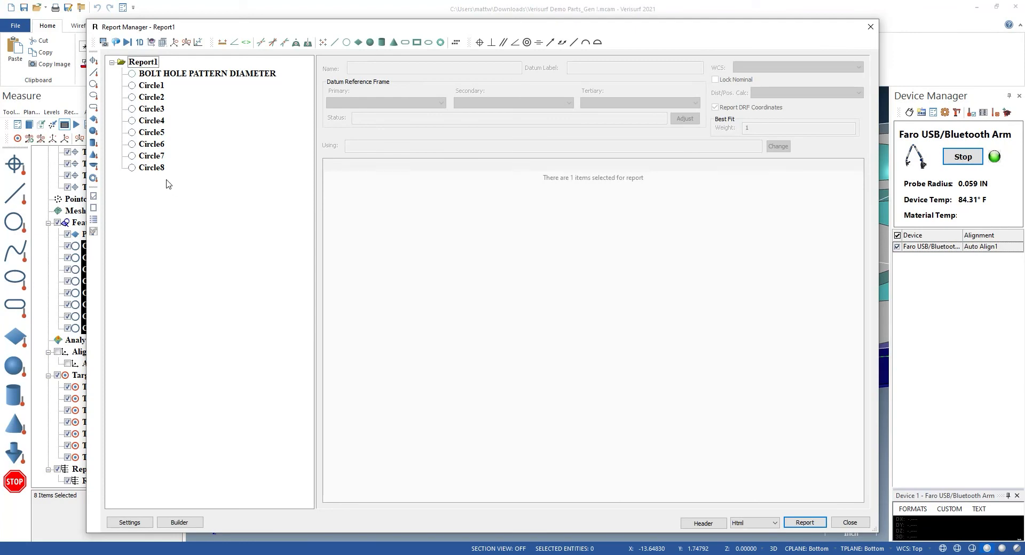
Step: Multi-construct lines 1:2, 1:3, 1:4… from the pattern circle to each of the eight holes
right_click(206, 74)
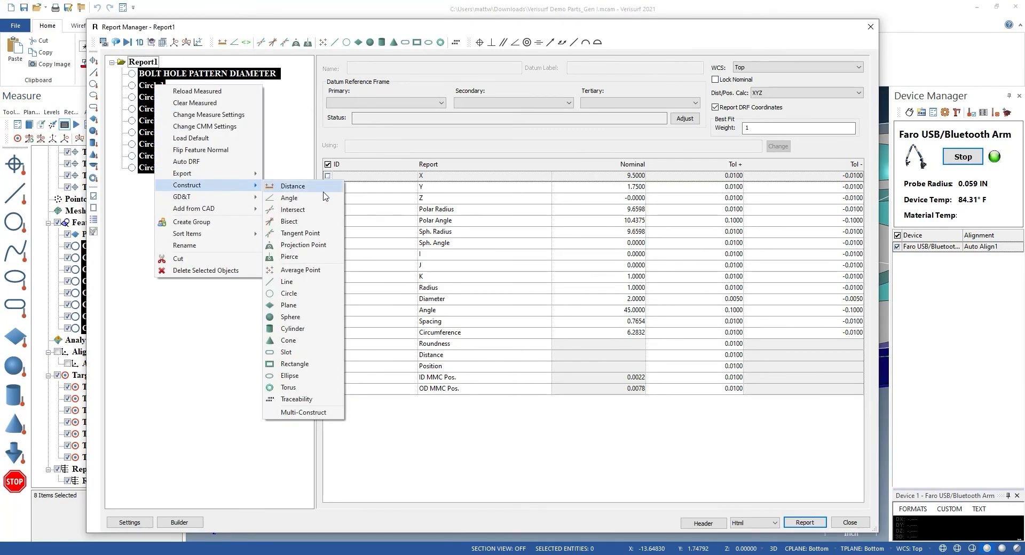
click(302, 412)
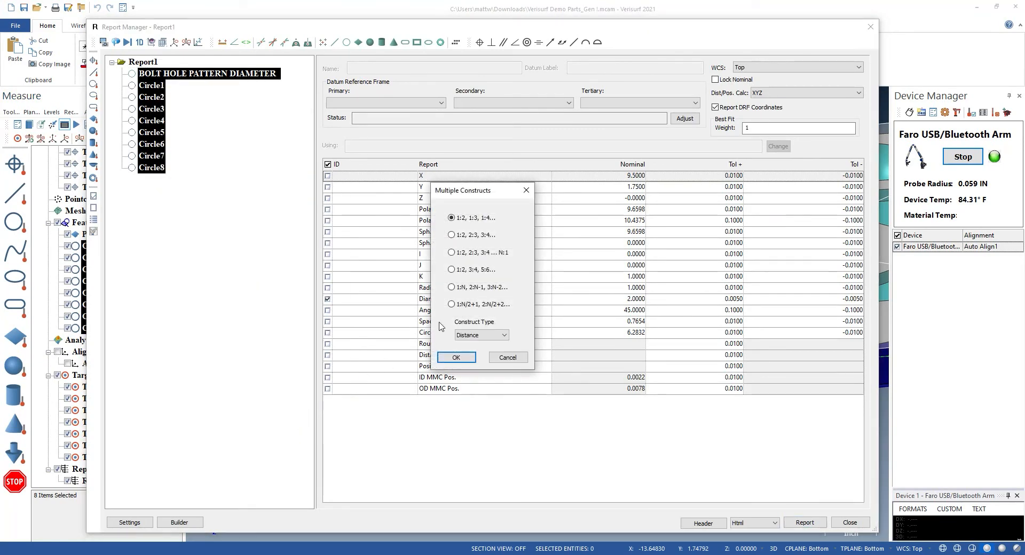
mouse_move(461, 219)
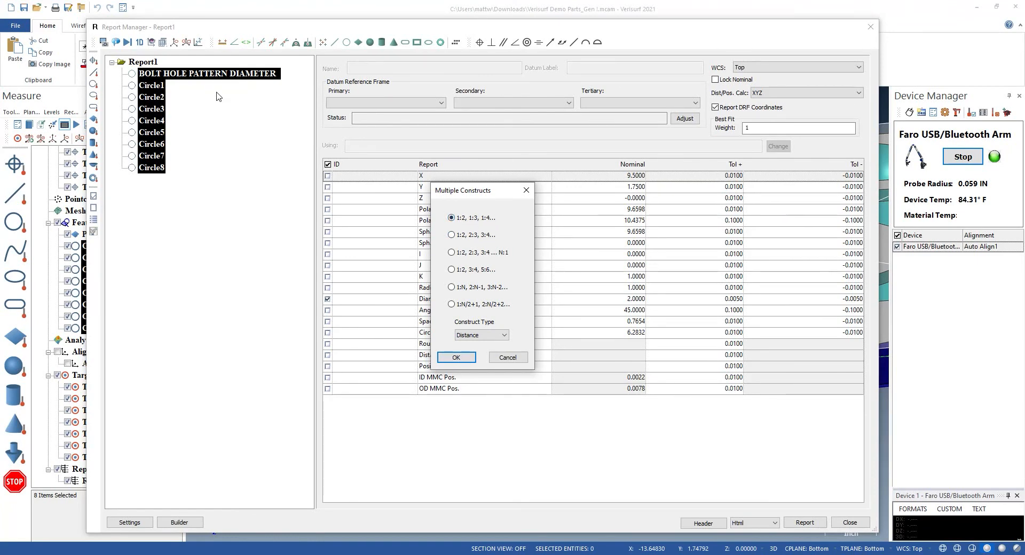
mouse_move(199, 77)
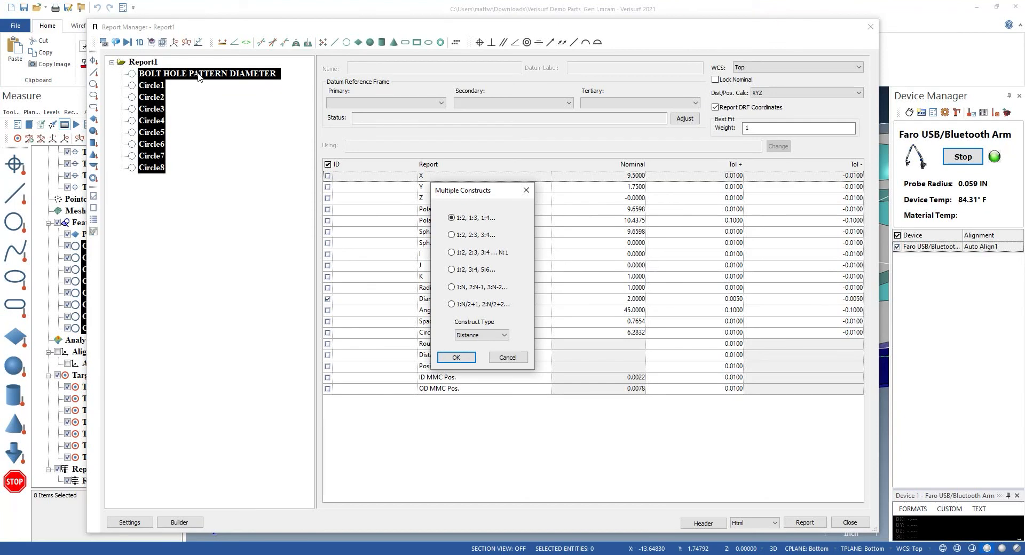
mouse_move(161, 89)
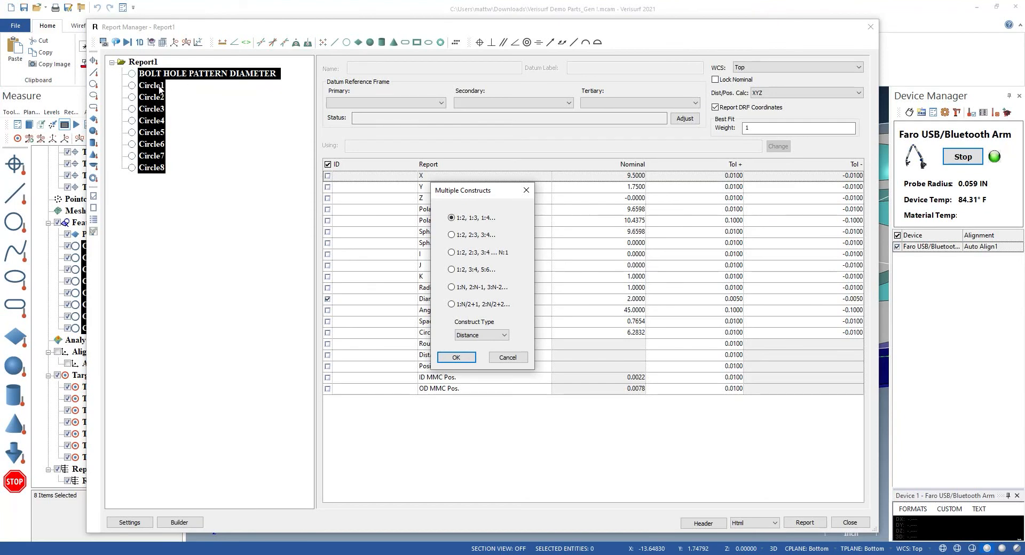
mouse_move(181, 104)
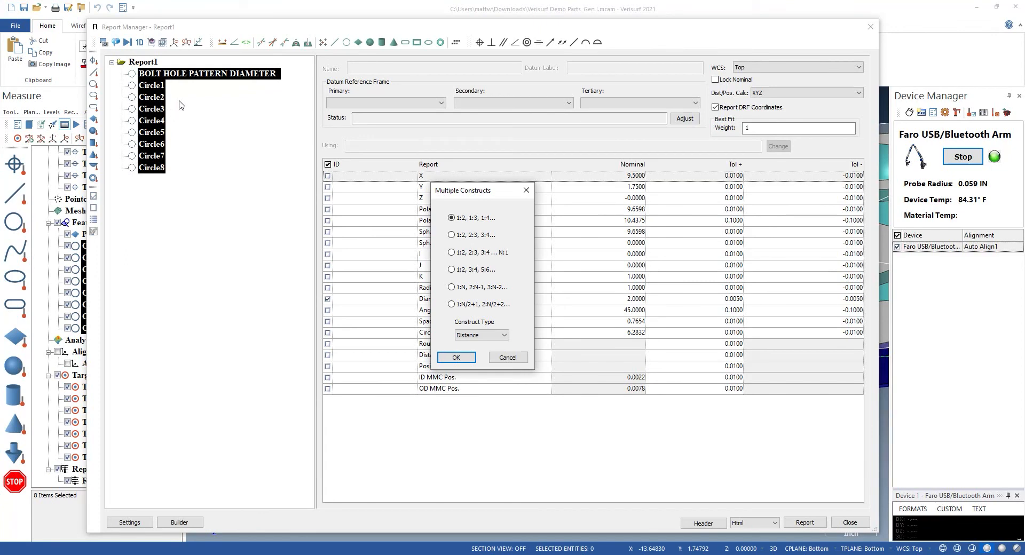
click(480, 335)
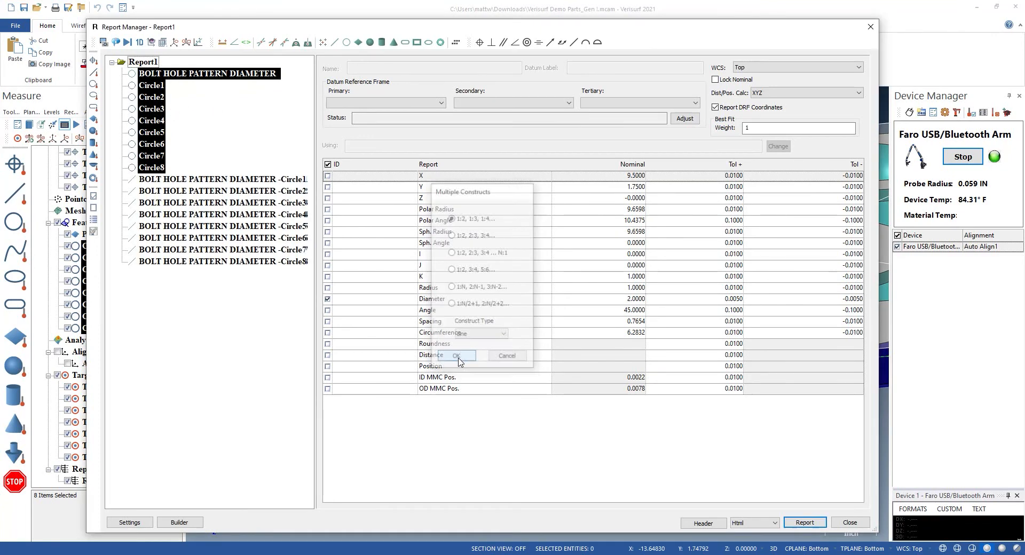
click(456, 356)
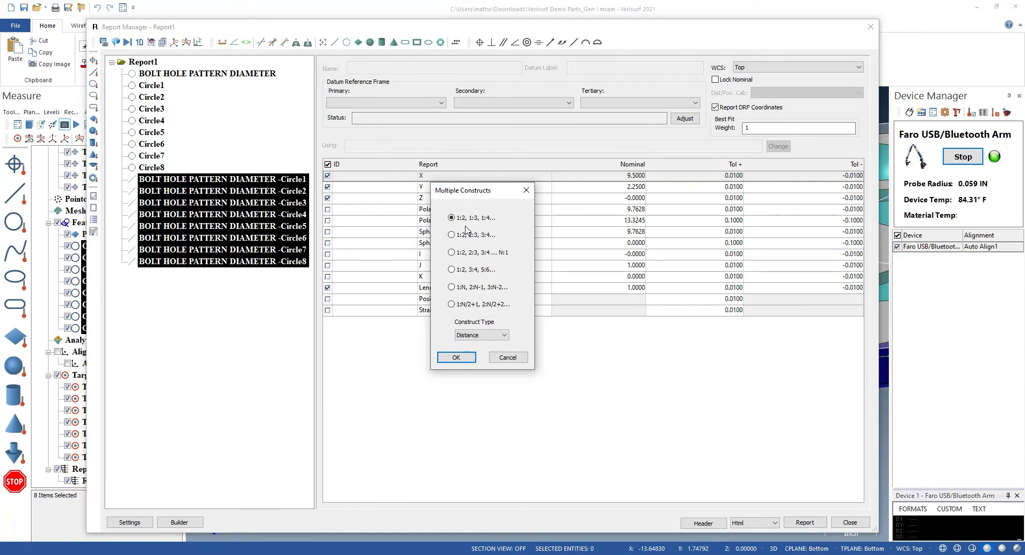
Step: Multi-construct angles between consecutive hole lines (1:2, 2:3, 3:4…)
click(450, 235)
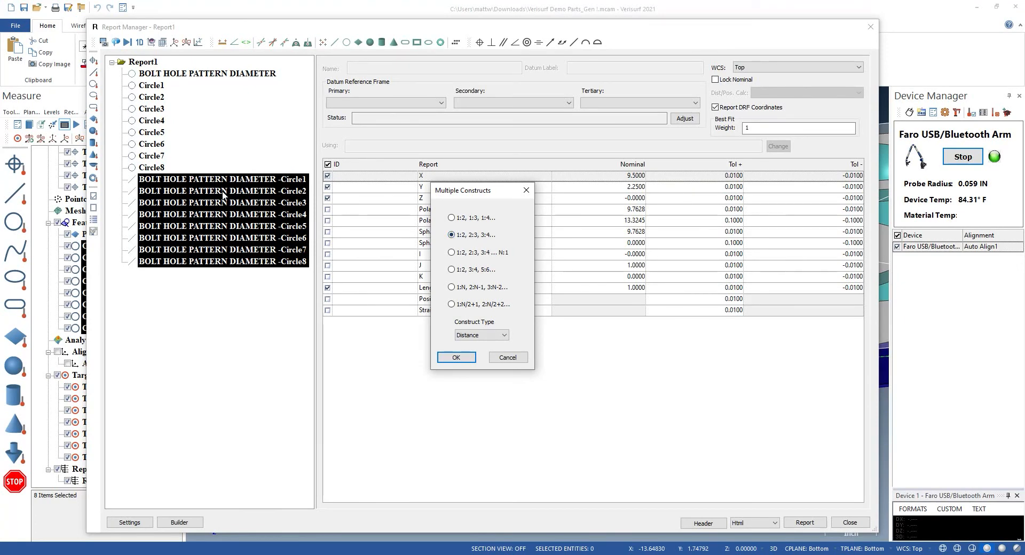
mouse_move(477, 353)
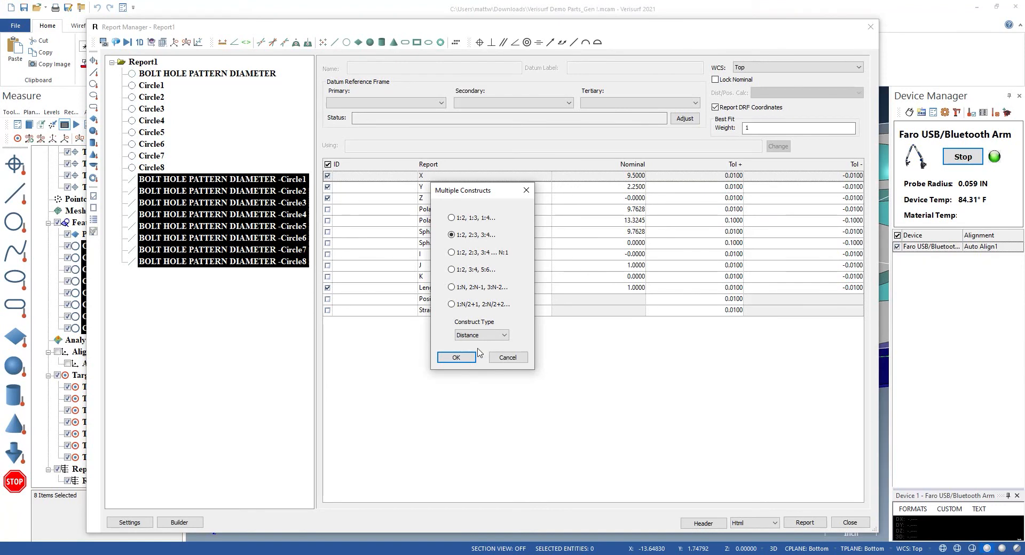
click(481, 335)
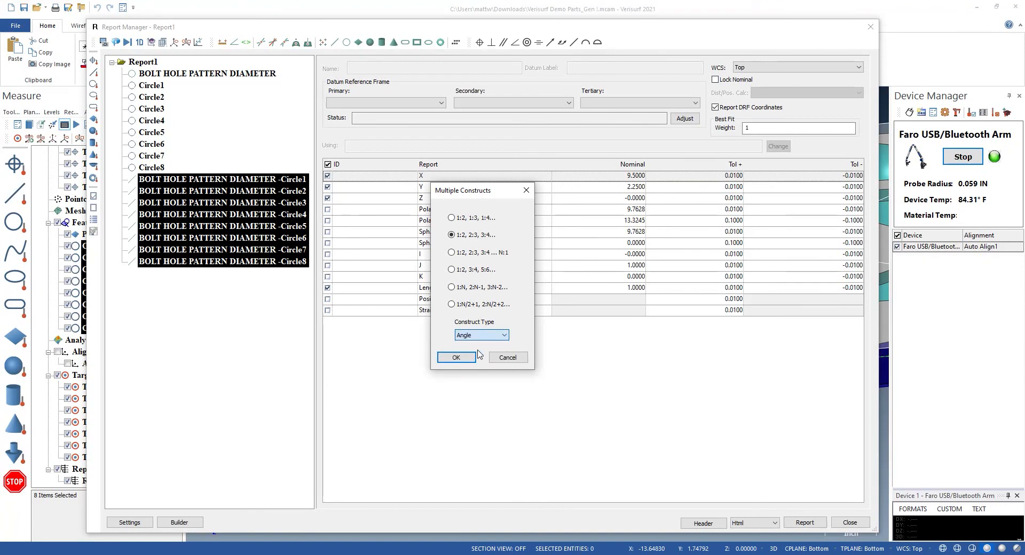
click(456, 357)
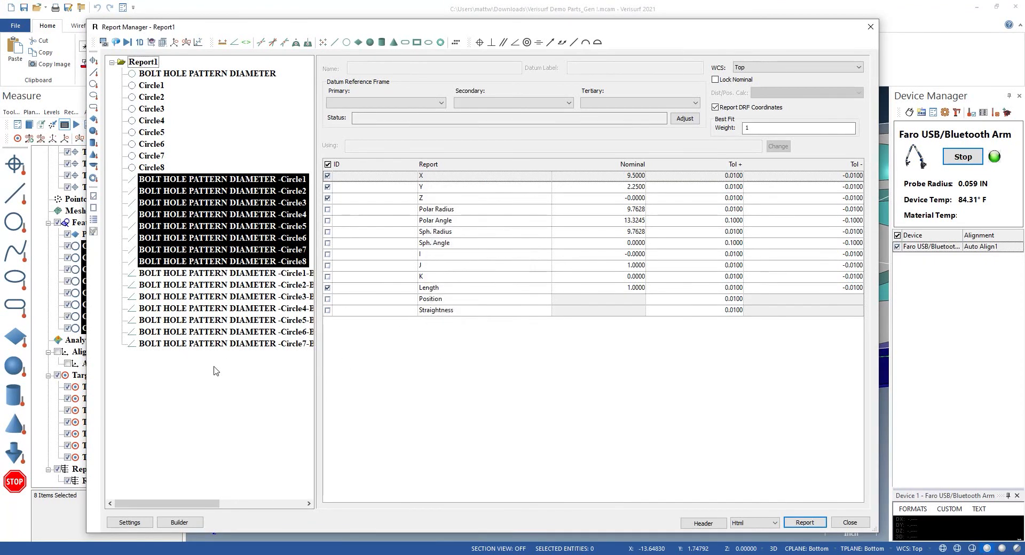
Step: Review the constructed angles, each reading about 45° and passing
click(222, 273)
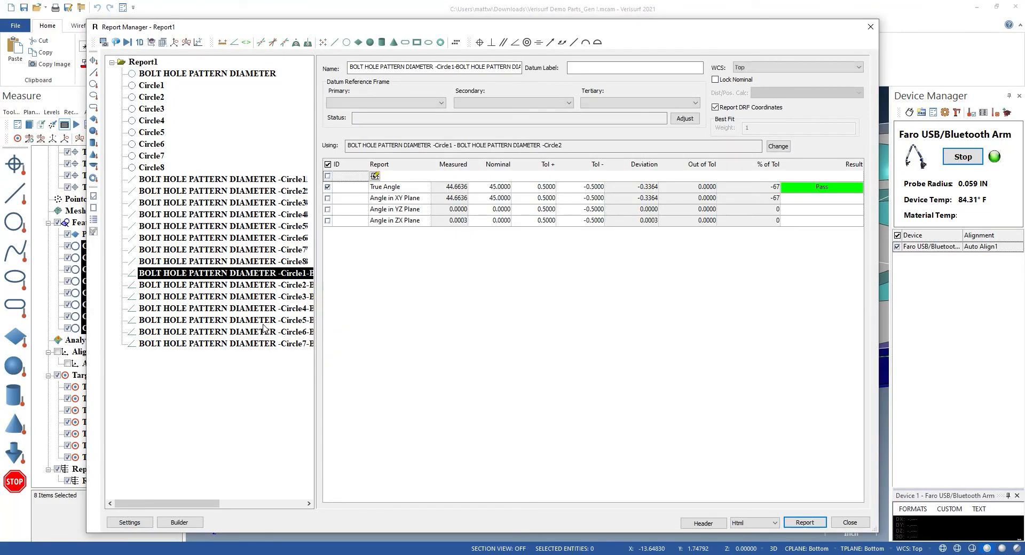
click(225, 284)
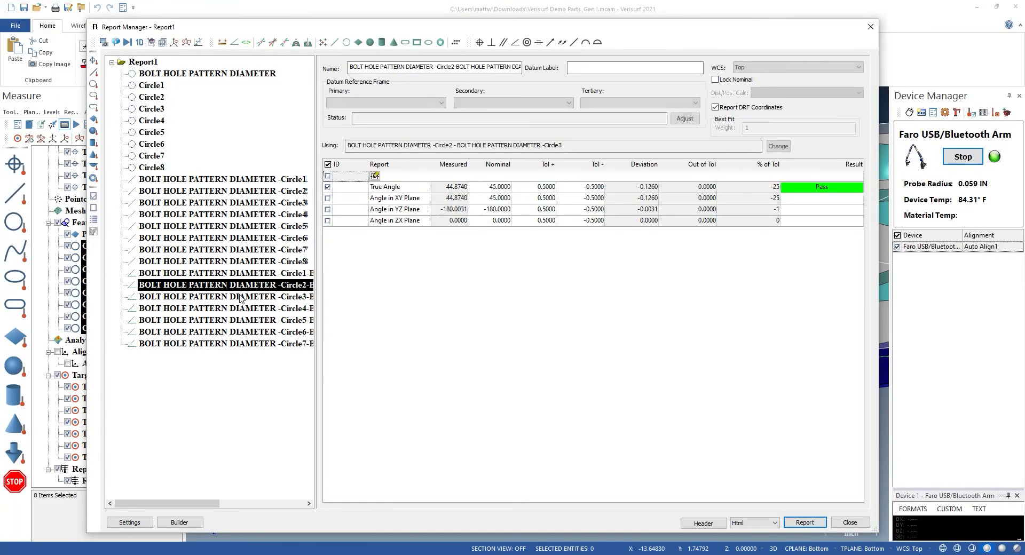
click(225, 307)
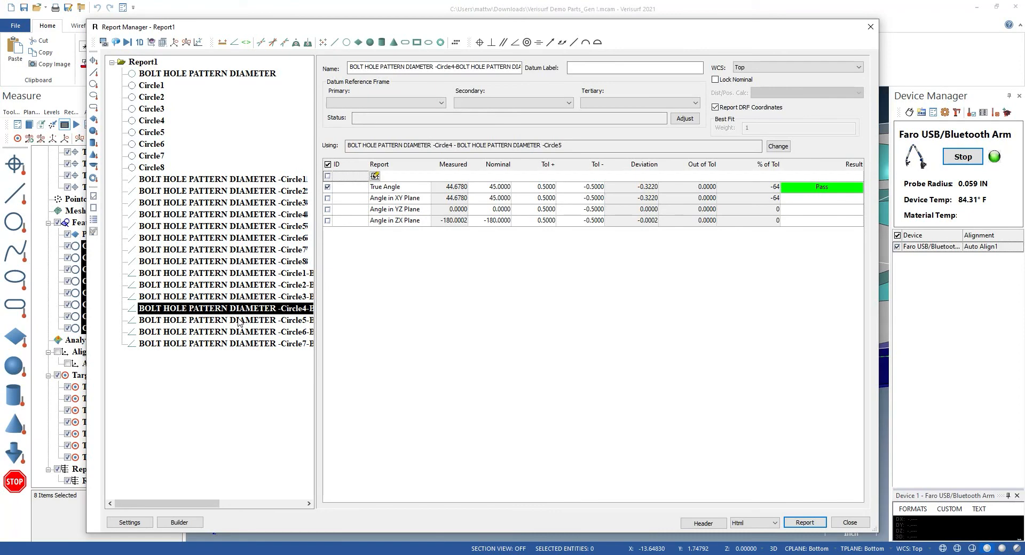
click(225, 308)
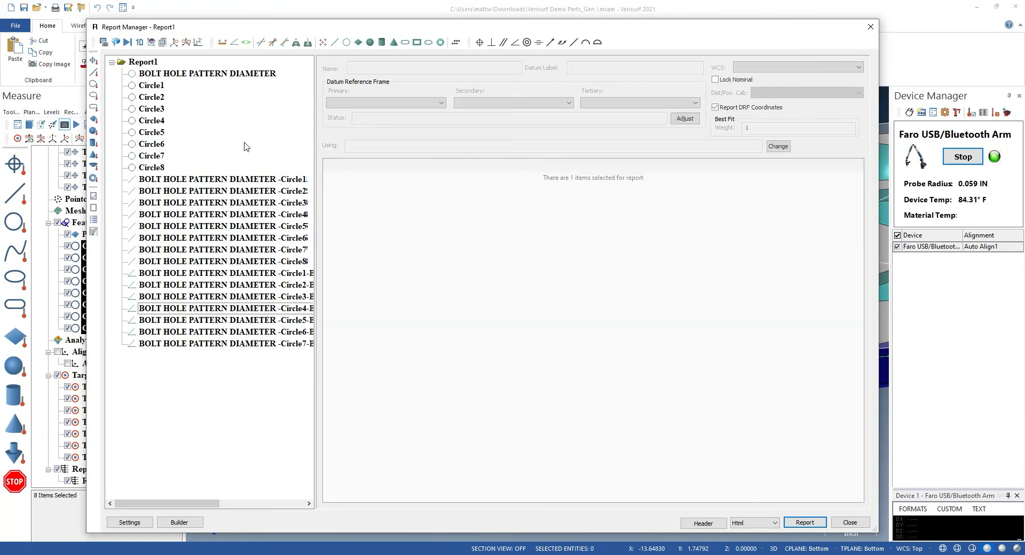
mouse_move(850, 522)
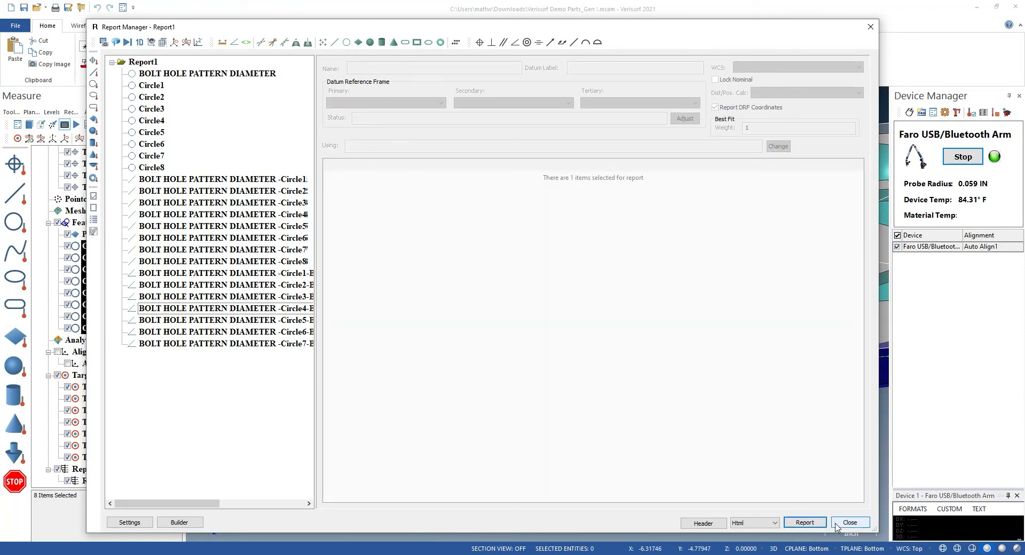